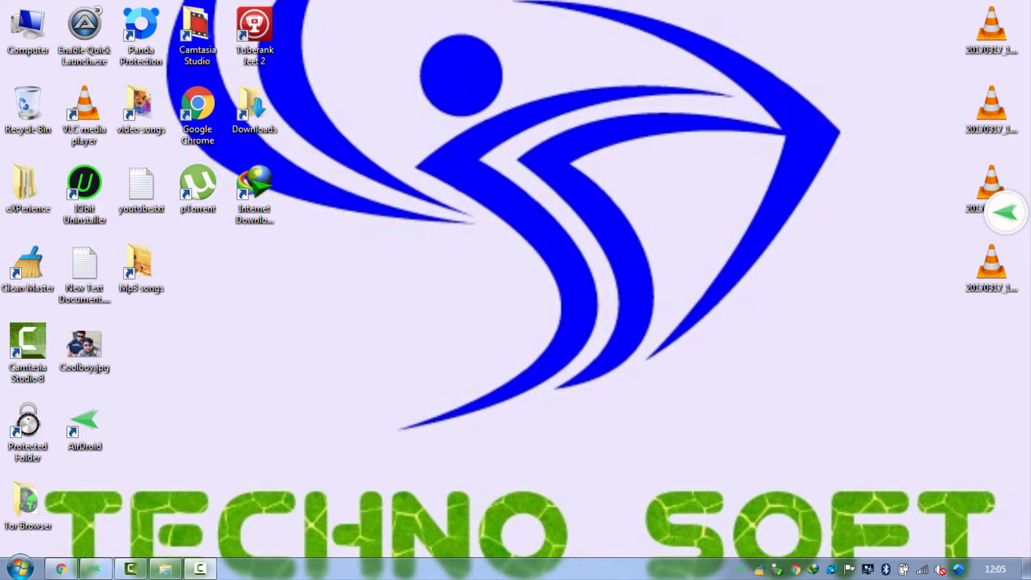
{"action": "mouse_move", "coordinate": [141, 569]}
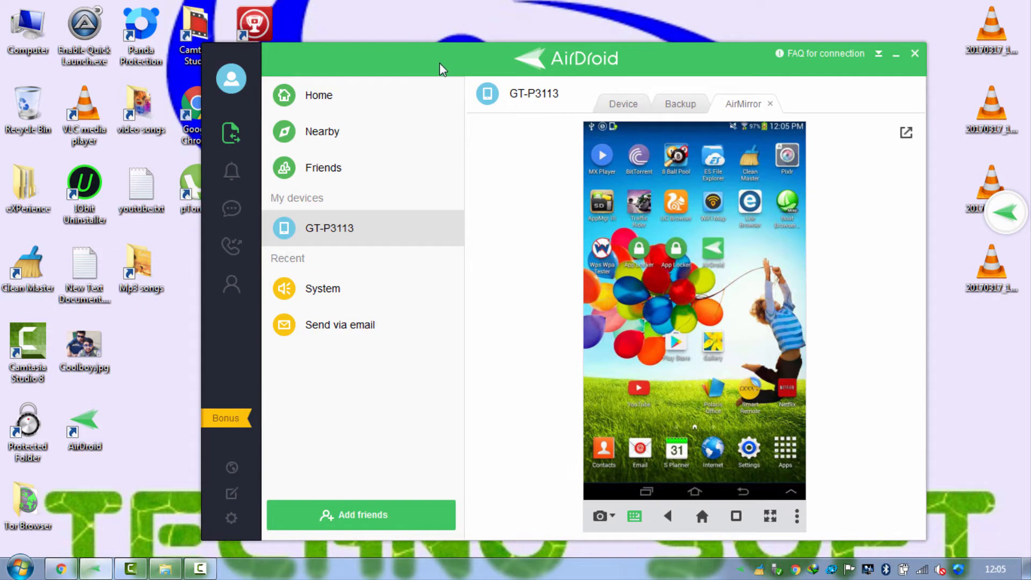
{"action": "mouse_move", "coordinate": [536, 79]}
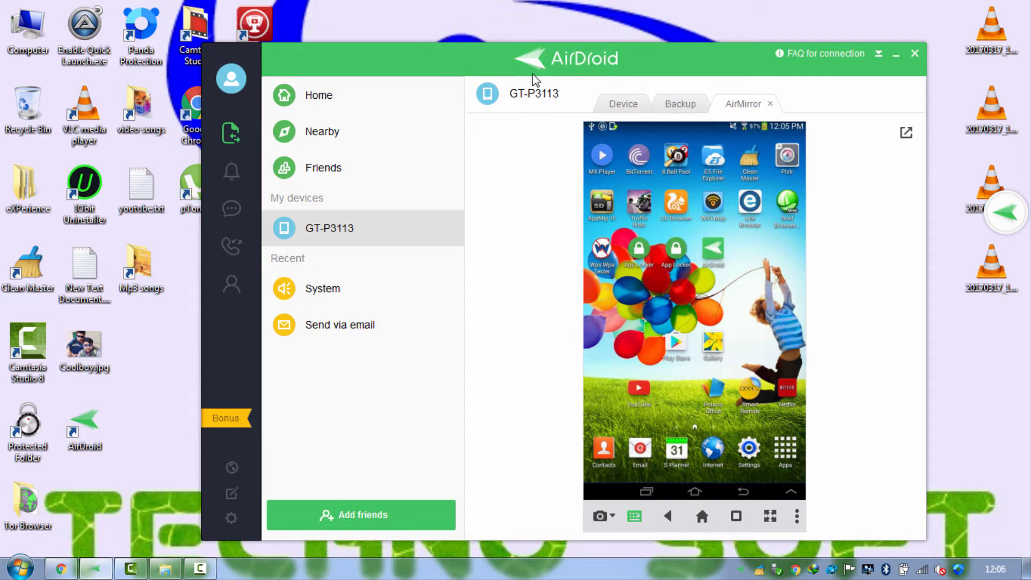
{"action": "mouse_move", "coordinate": [618, 84]}
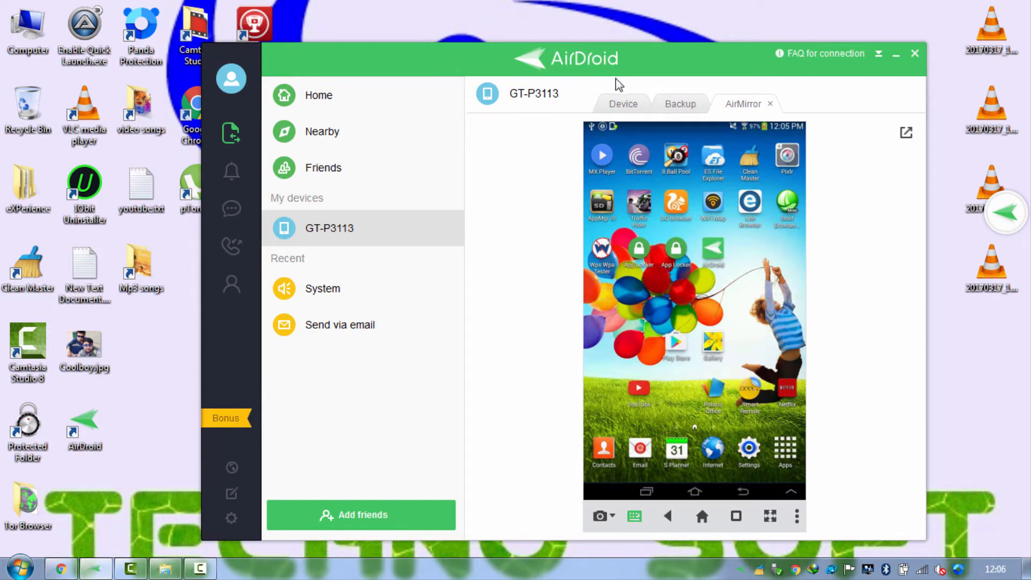
{"action": "mouse_move", "coordinate": [519, 68]}
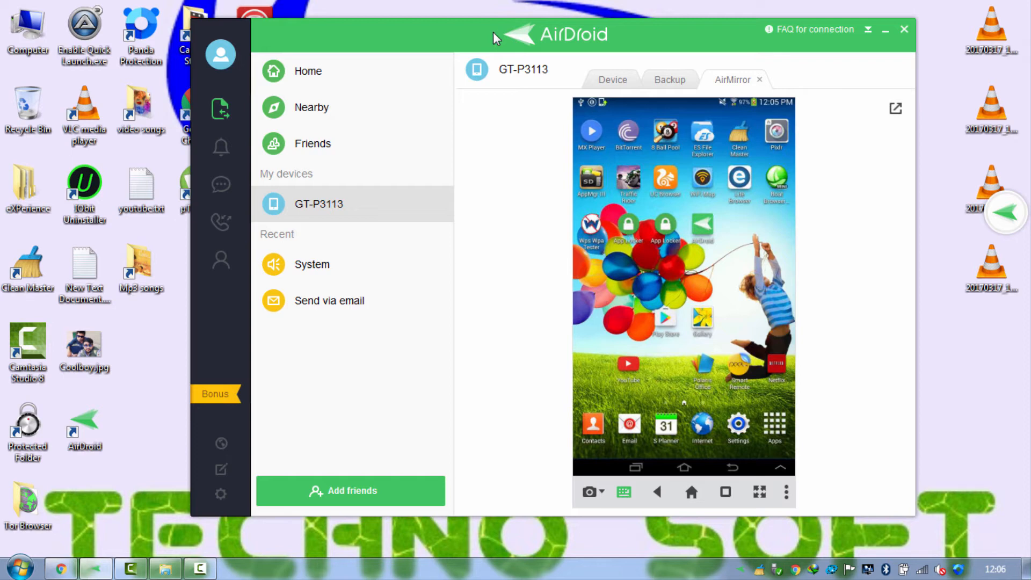
{"action": "mouse_move", "coordinate": [501, 44]}
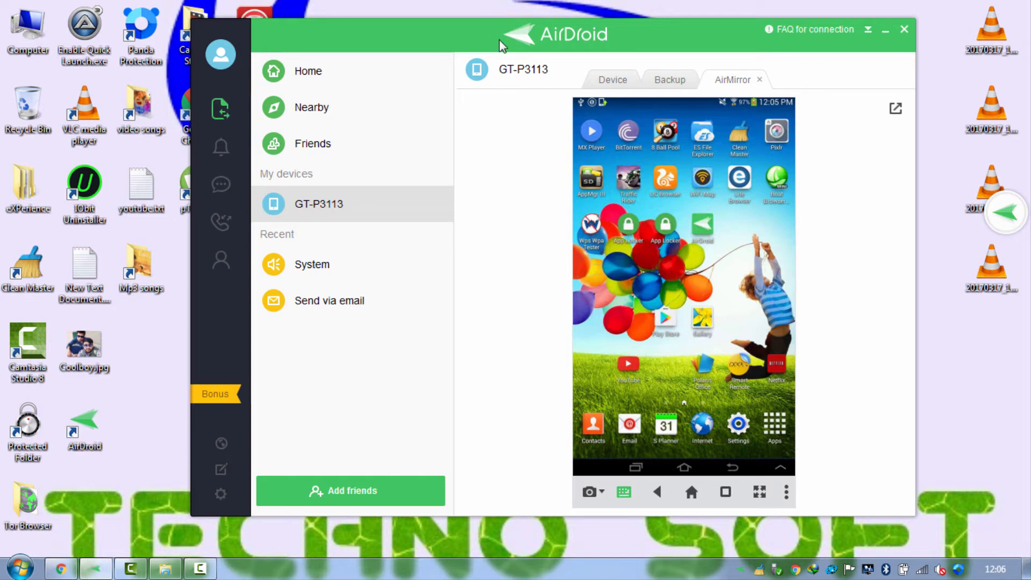
{"action": "mouse_move", "coordinate": [600, 41]}
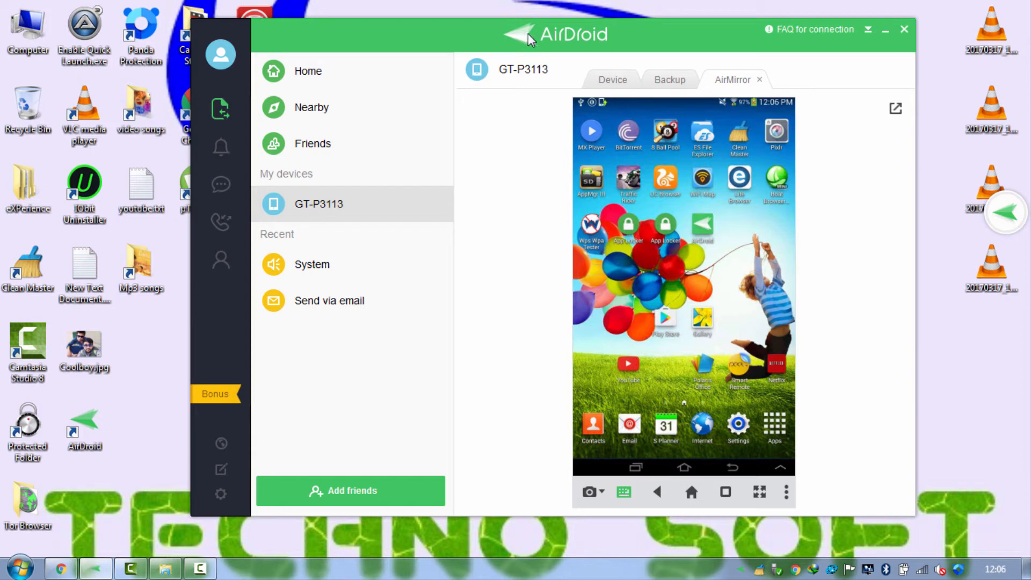
{"action": "mouse_move", "coordinate": [732, 272]}
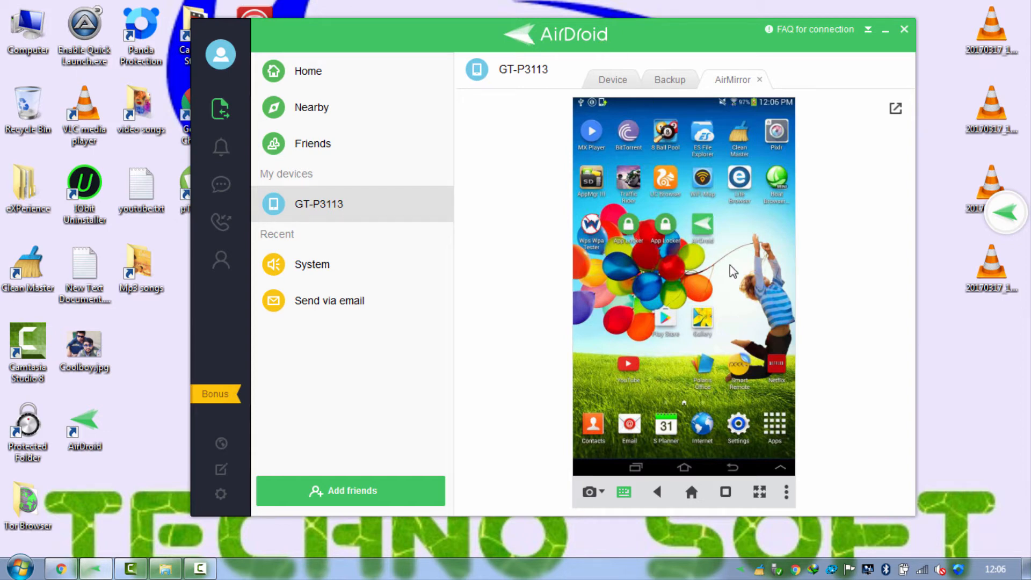
{"action": "mouse_move", "coordinate": [794, 472]}
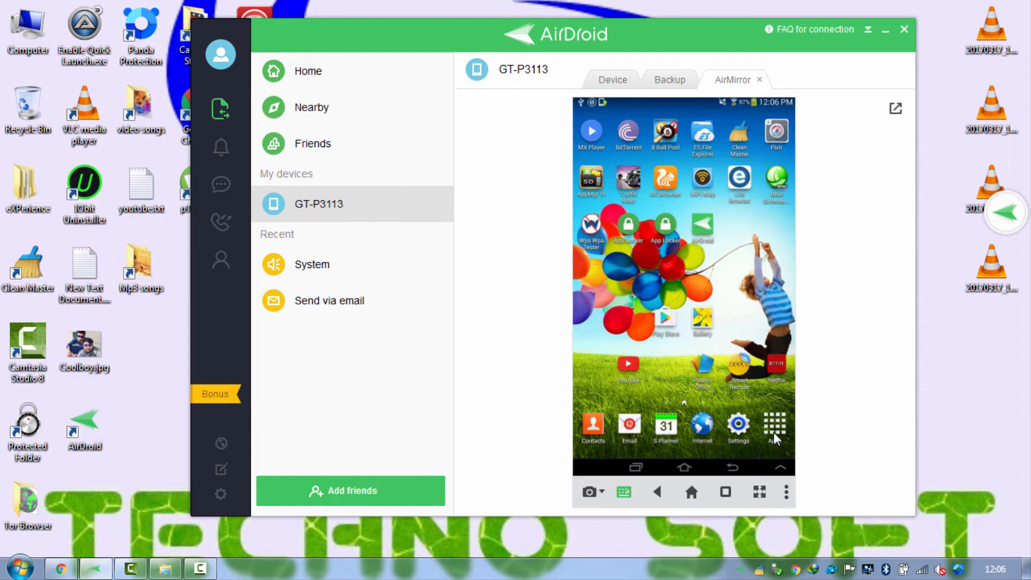
Step: Open the mirrored phone's Apps drawer, briefly view the Device tab, then return to AirMirror
{"action": "left_click", "coordinate": [774, 427]}
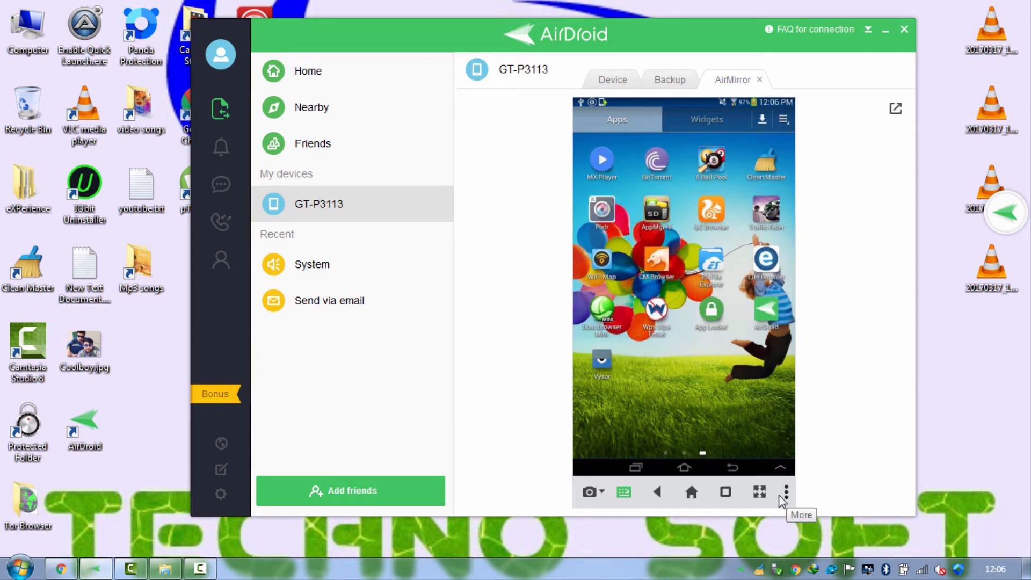
{"action": "mouse_move", "coordinate": [302, 102]}
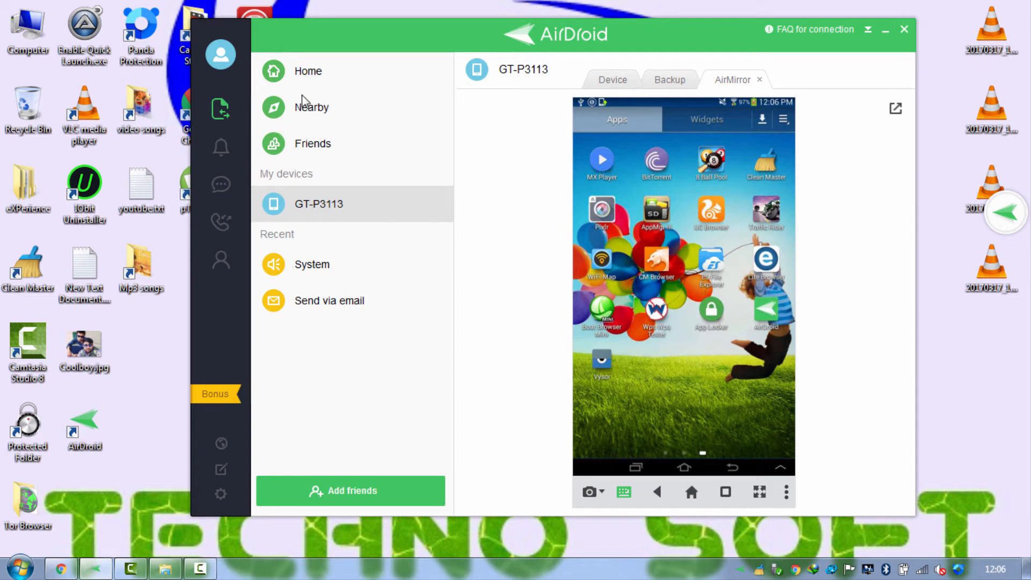
{"action": "left_click", "coordinate": [612, 80]}
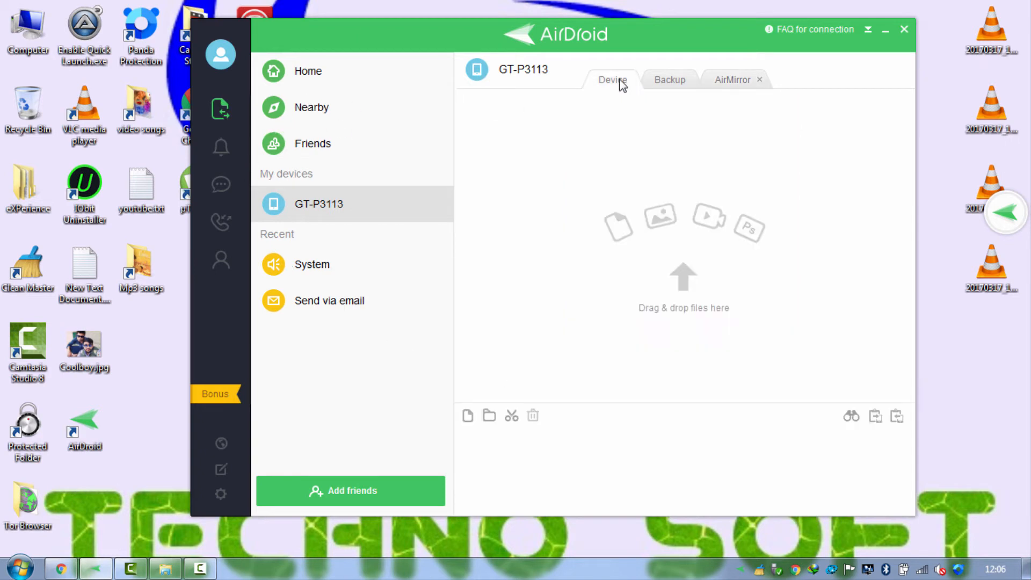
{"action": "left_click", "coordinate": [732, 79]}
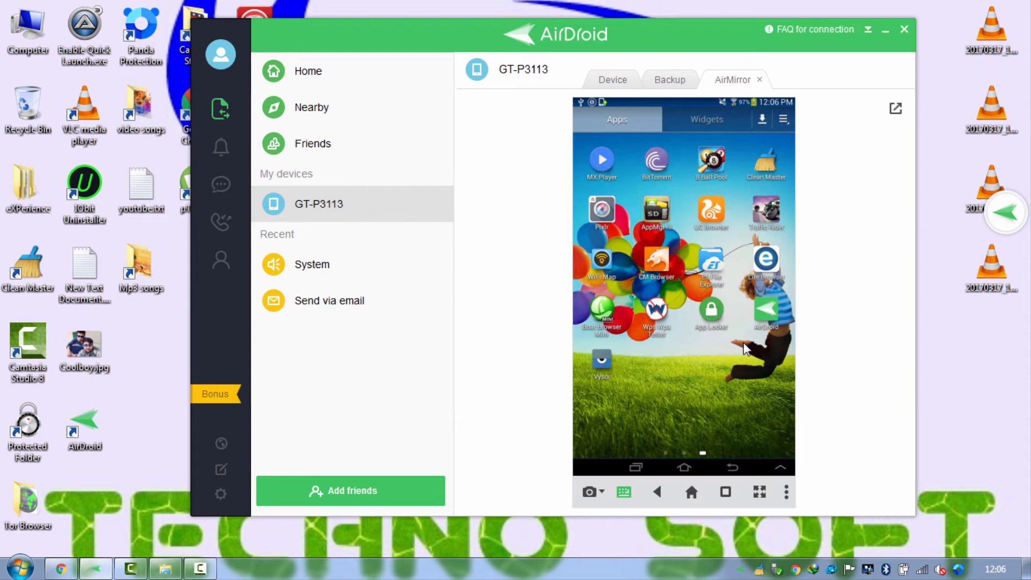
Step: Open the Notification section from the bell icon; no notifications are listed
{"action": "left_click", "coordinate": [220, 147]}
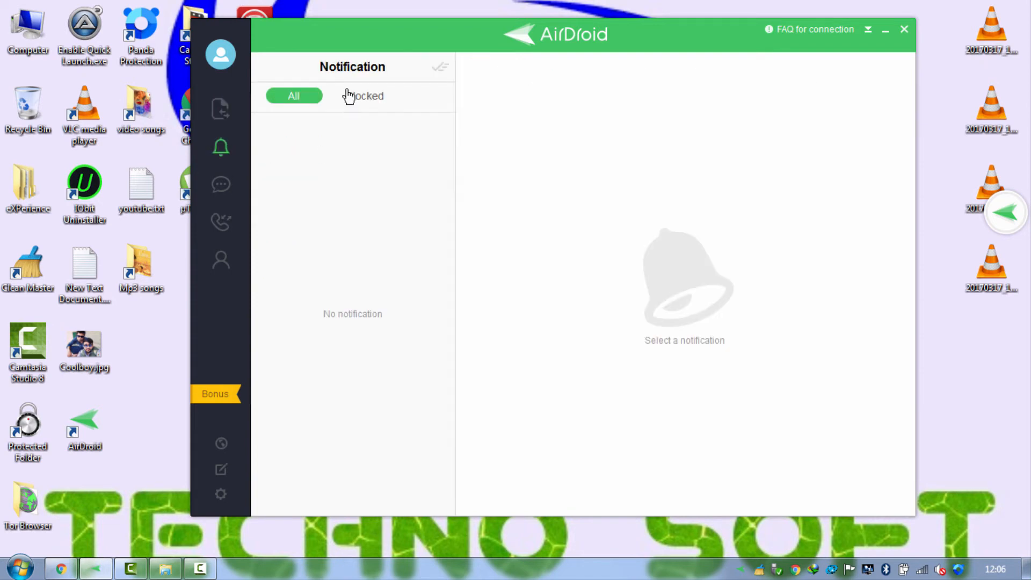
{"action": "mouse_move", "coordinate": [407, 202]}
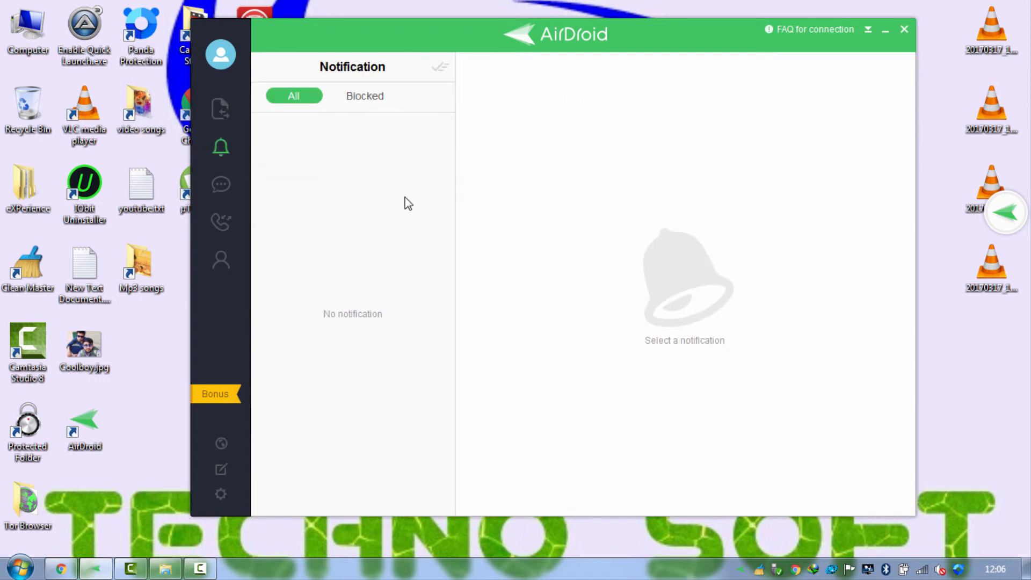
{"action": "mouse_move", "coordinate": [342, 229]}
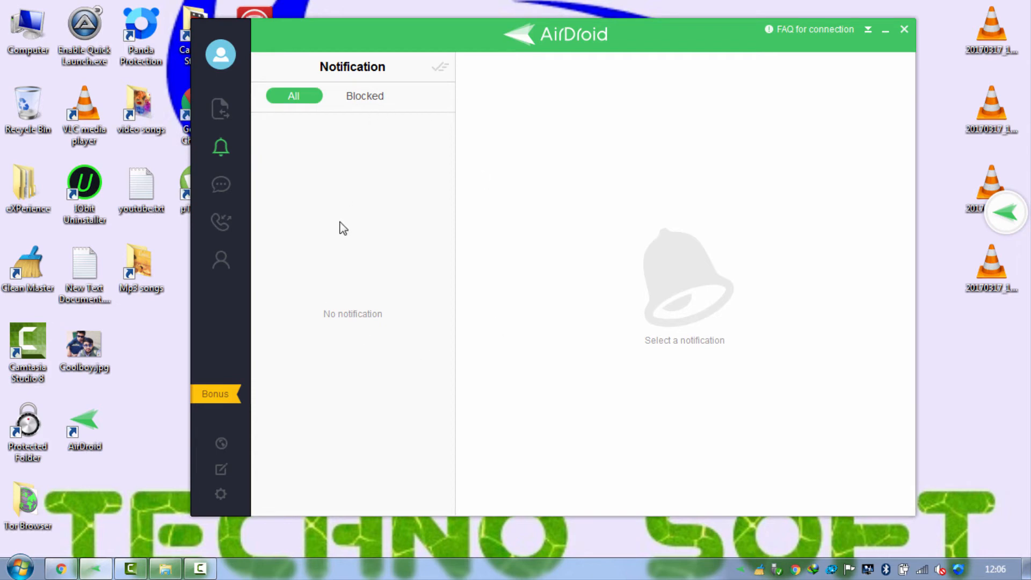
{"action": "mouse_move", "coordinate": [398, 97]}
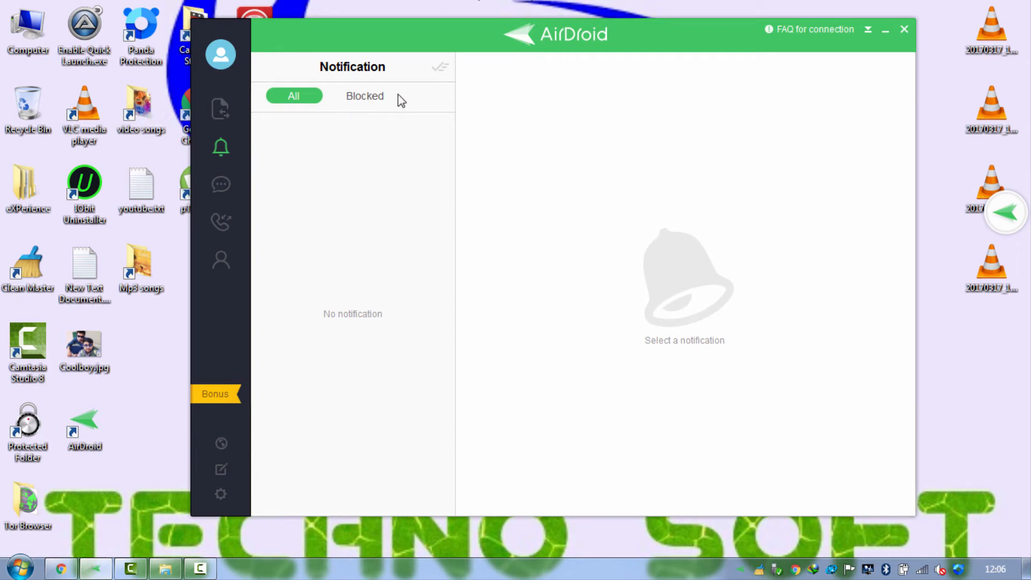
{"action": "mouse_move", "coordinate": [323, 105]}
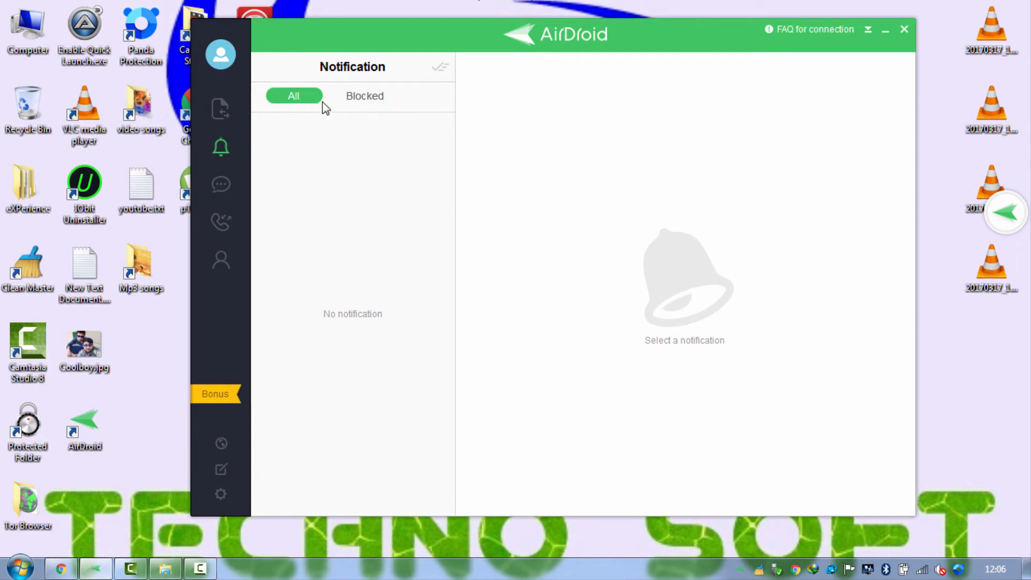
{"action": "mouse_move", "coordinate": [221, 184]}
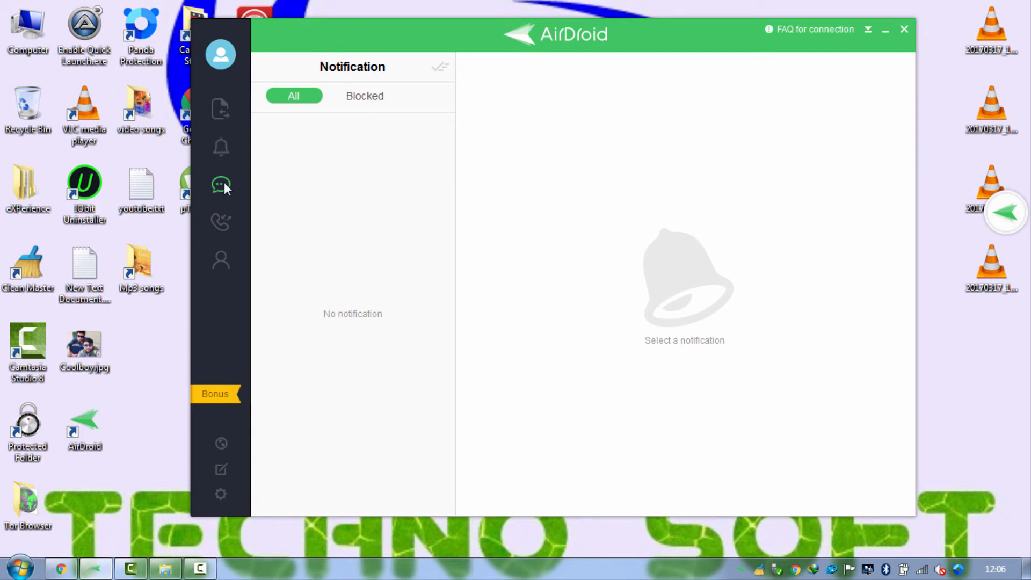
Step: View the SMS section's permission notice, then open Call History
{"action": "left_click", "coordinate": [220, 185]}
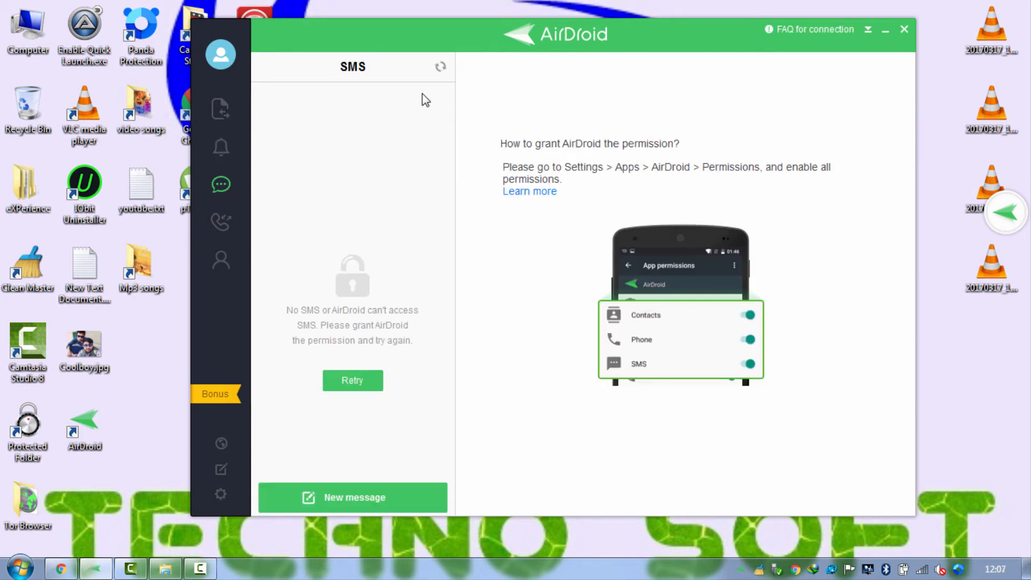
{"action": "mouse_move", "coordinate": [671, 222]}
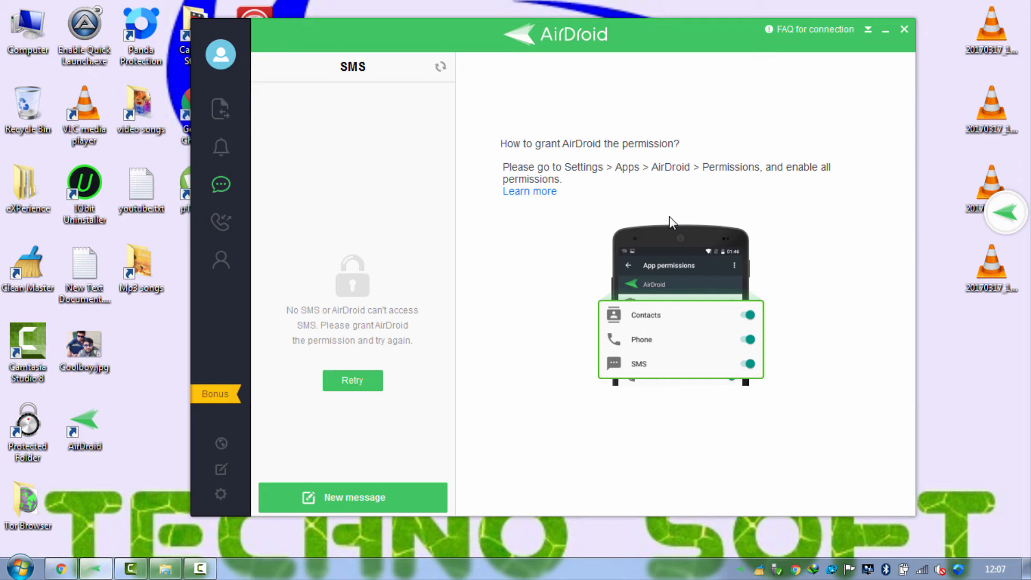
{"action": "mouse_move", "coordinate": [543, 111]}
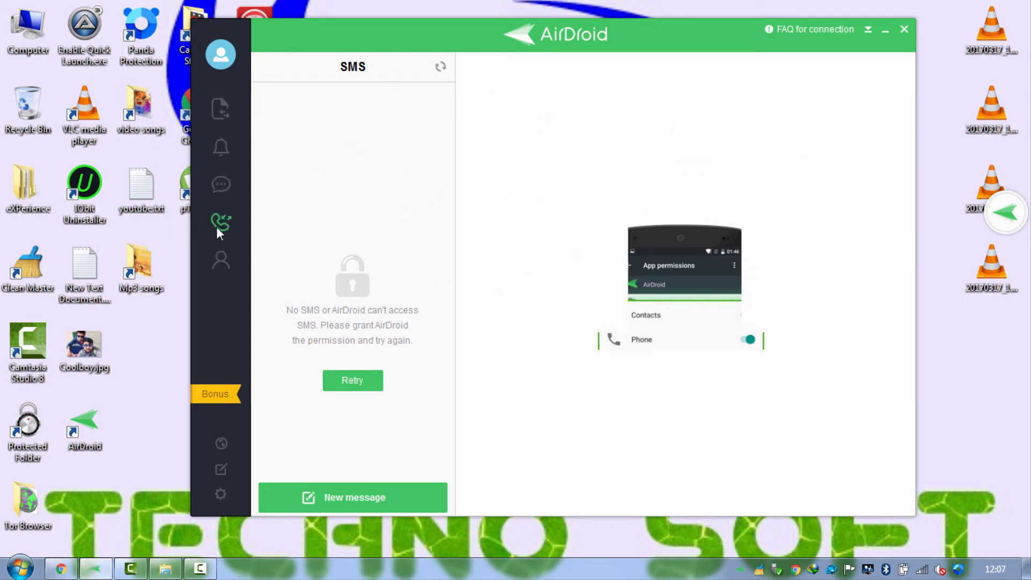
{"action": "left_click", "coordinate": [221, 224]}
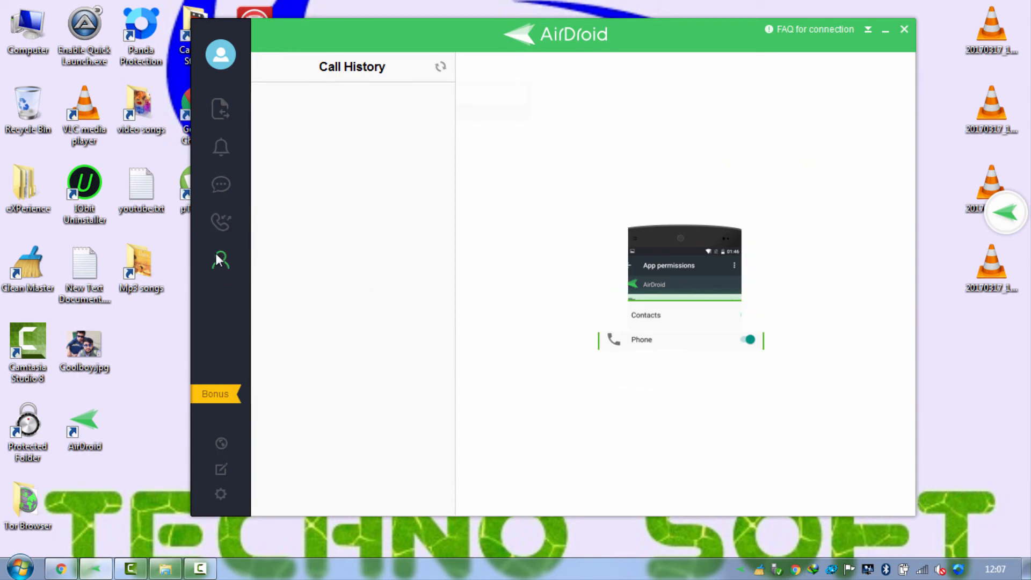
Step: Check the account profile page listing GT-P3113, then return to the transfer pane
{"action": "left_click", "coordinate": [220, 109]}
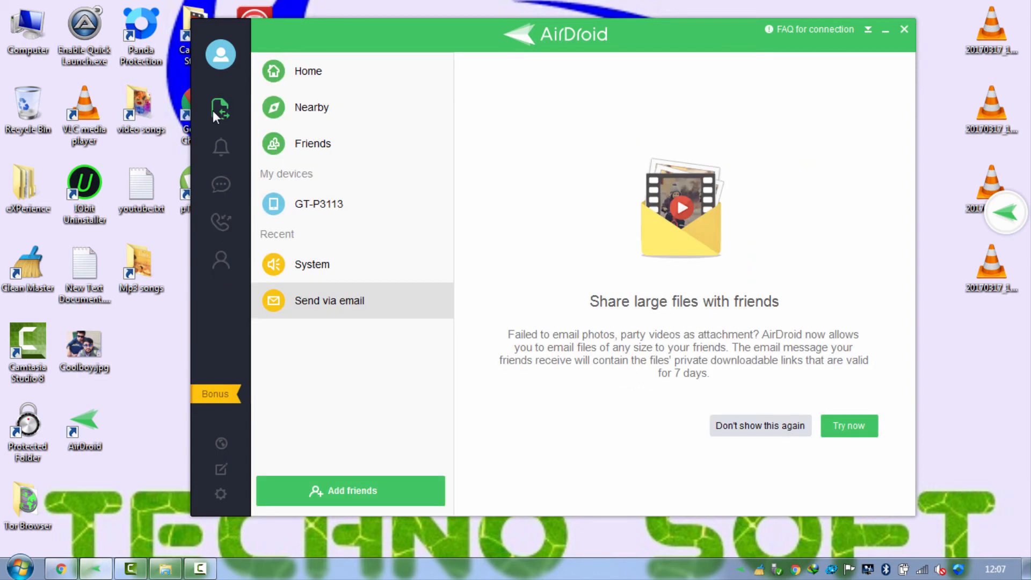
{"action": "mouse_move", "coordinate": [358, 19]}
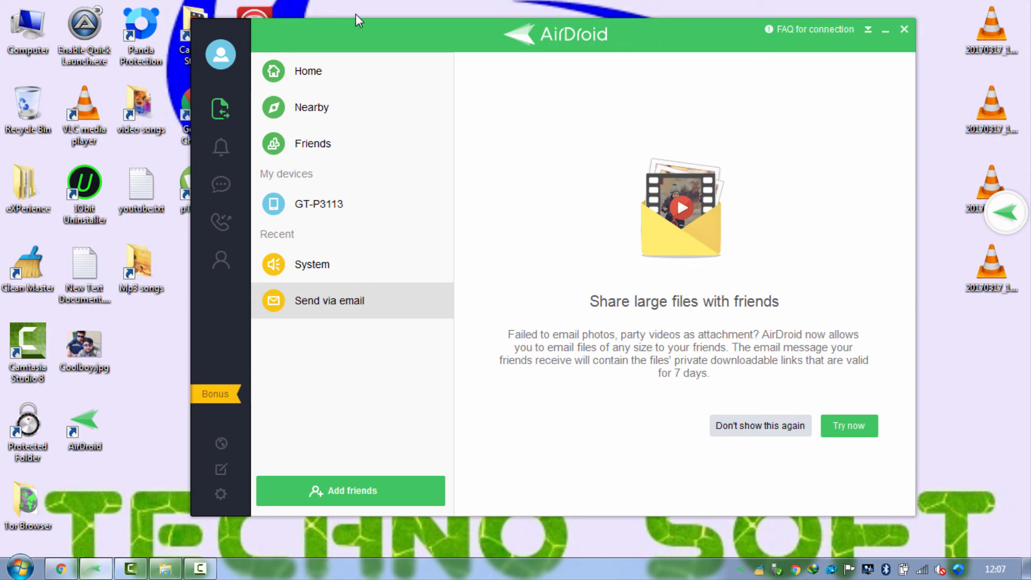
{"action": "left_click", "coordinate": [220, 55]}
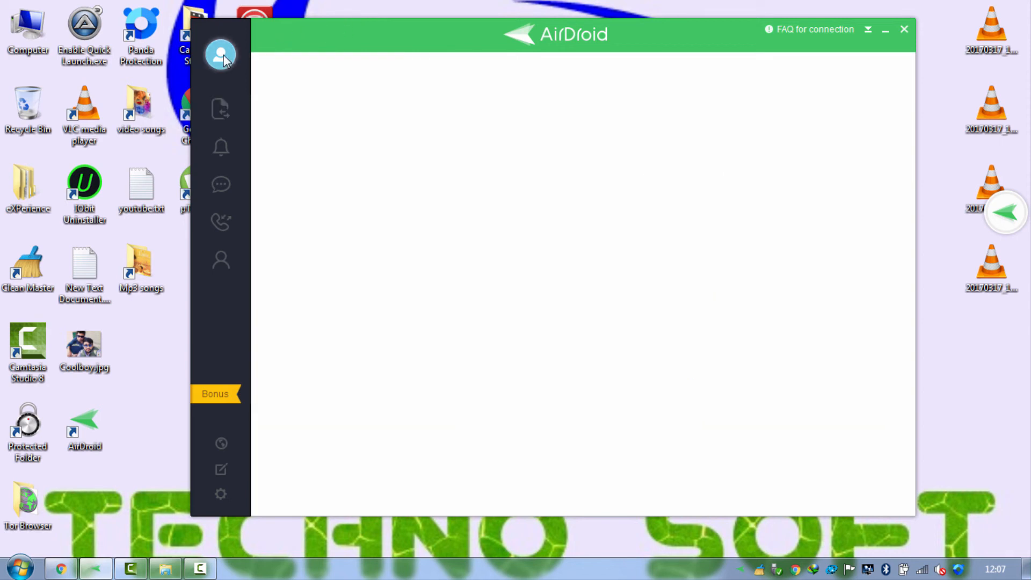
{"action": "left_click", "coordinate": [220, 54]}
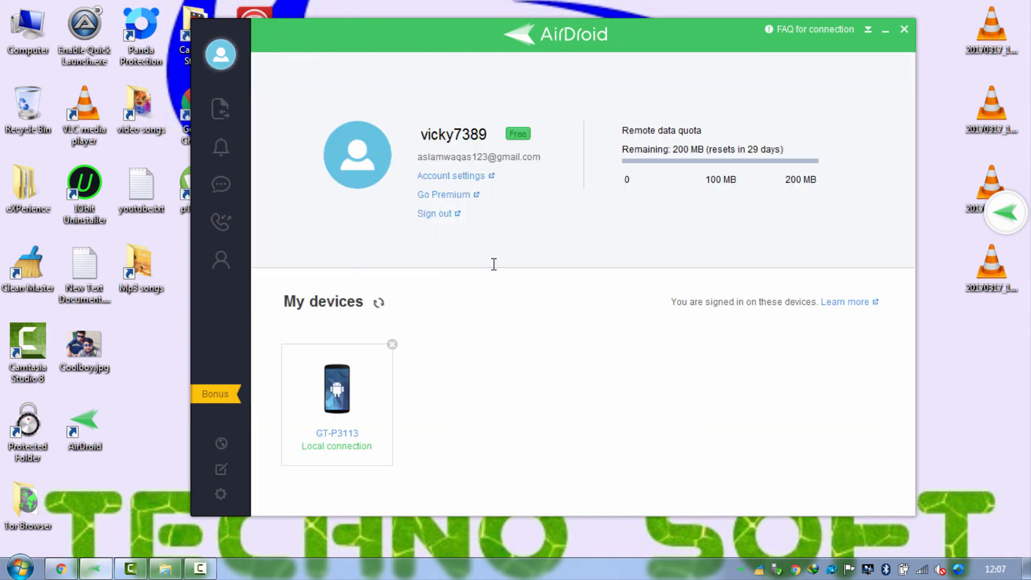
{"action": "left_click", "coordinate": [221, 109]}
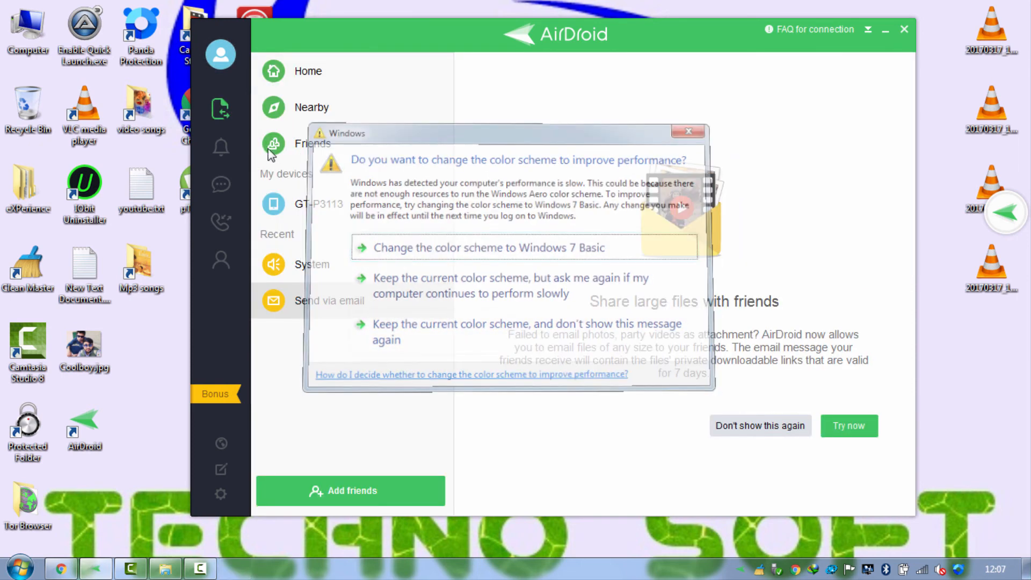
Step: Briefly check Notification, then open the Nearby view to search for devices
{"action": "left_click", "coordinate": [221, 147]}
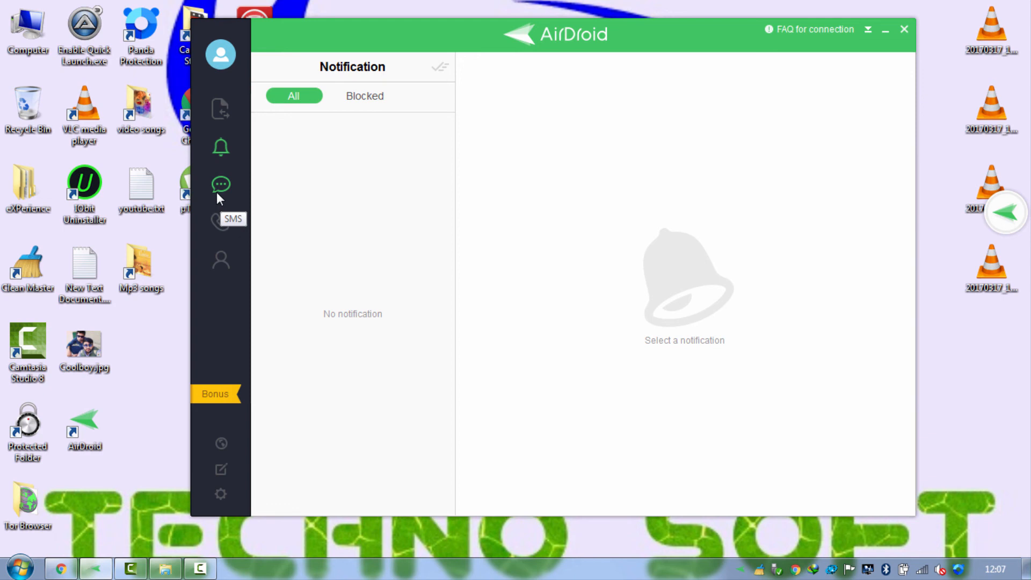
{"action": "left_click", "coordinate": [220, 108]}
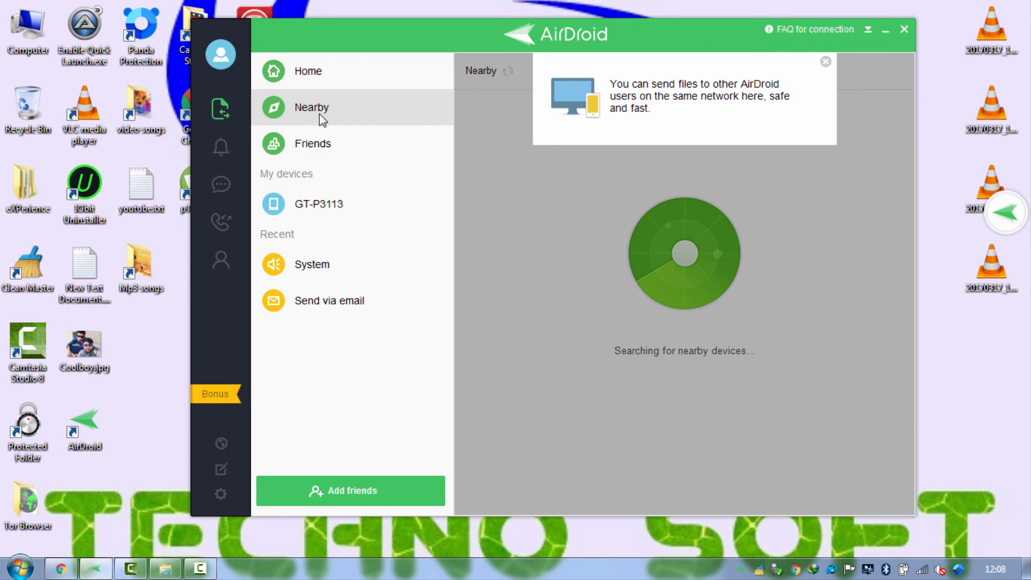
{"action": "mouse_move", "coordinate": [832, 79]}
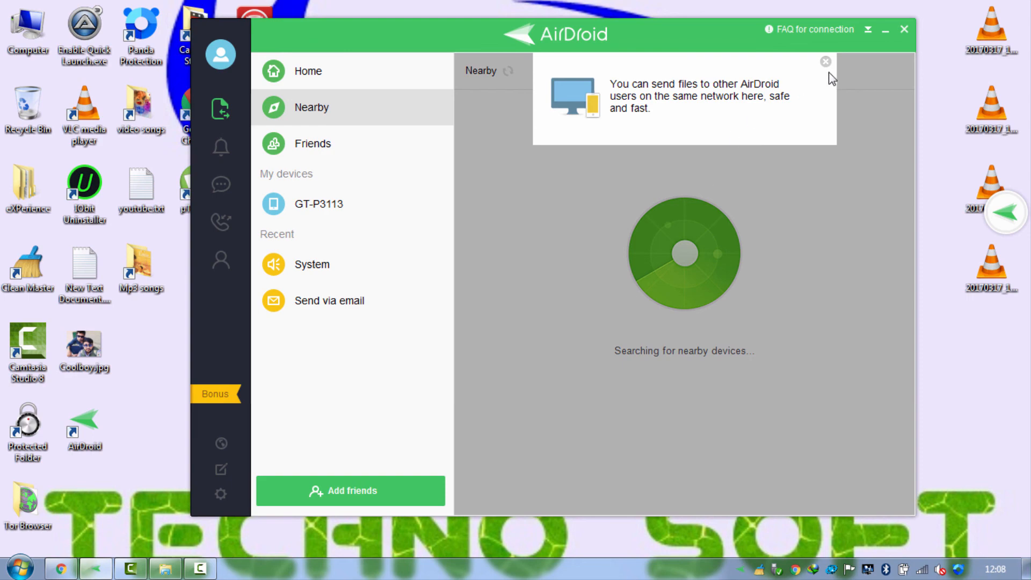